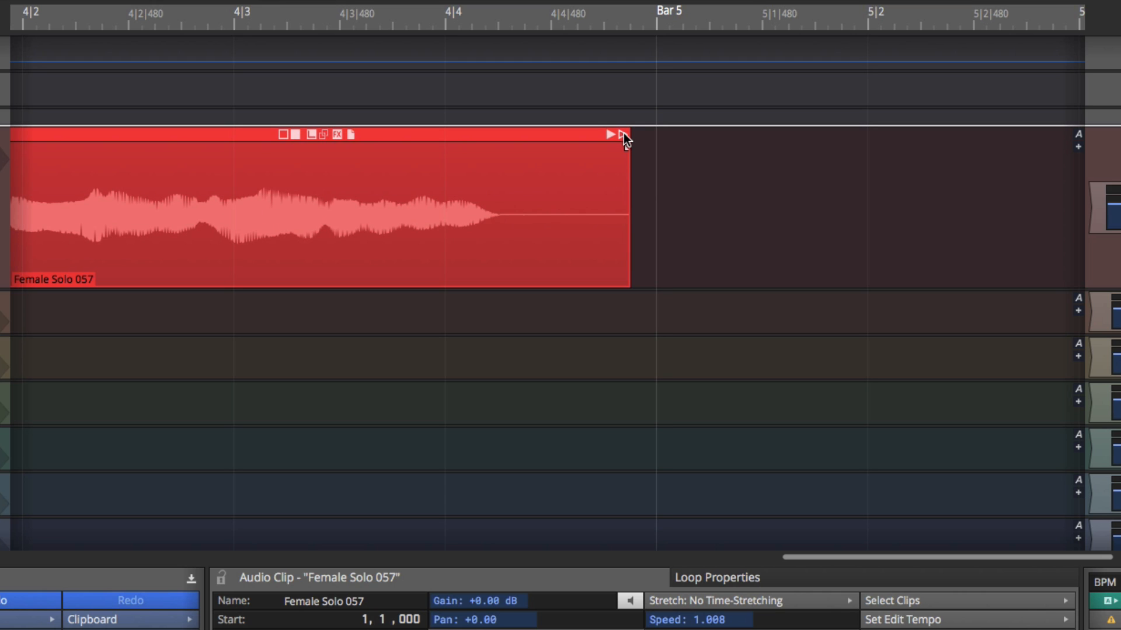
- Try shortening Female Solo 057 with its speed handle, then slow it to about 0.9 past Bar 5
{"action": "left_click_drag", "start_coordinate": [624, 136], "coordinate": [534, 136]}
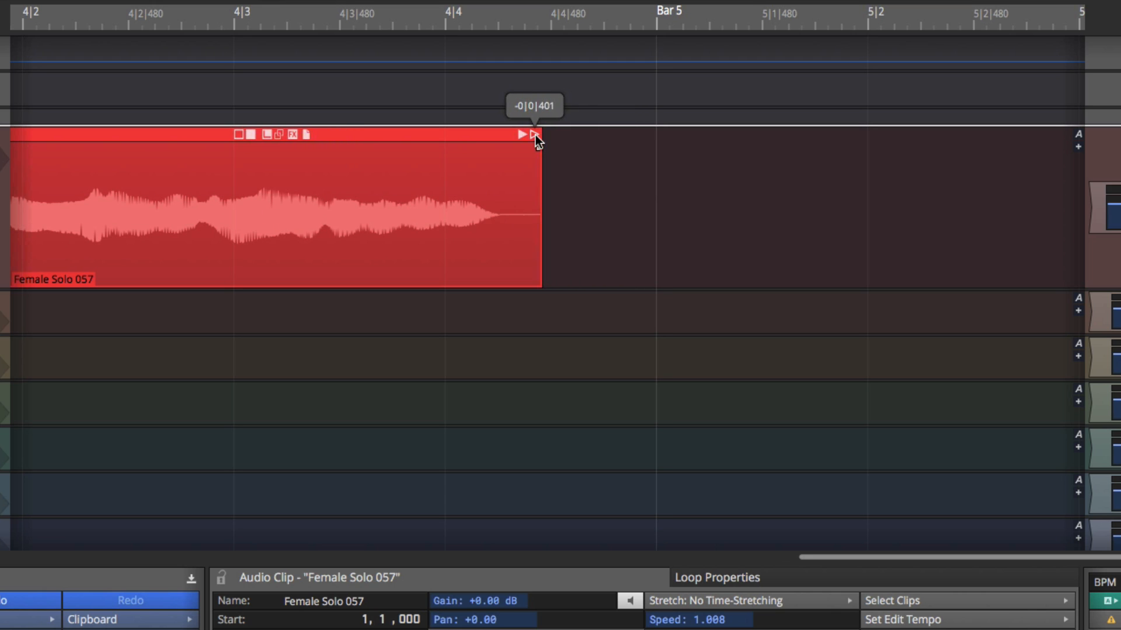
{"action": "left_click_drag", "start_coordinate": [535, 136], "coordinate": [459, 150]}
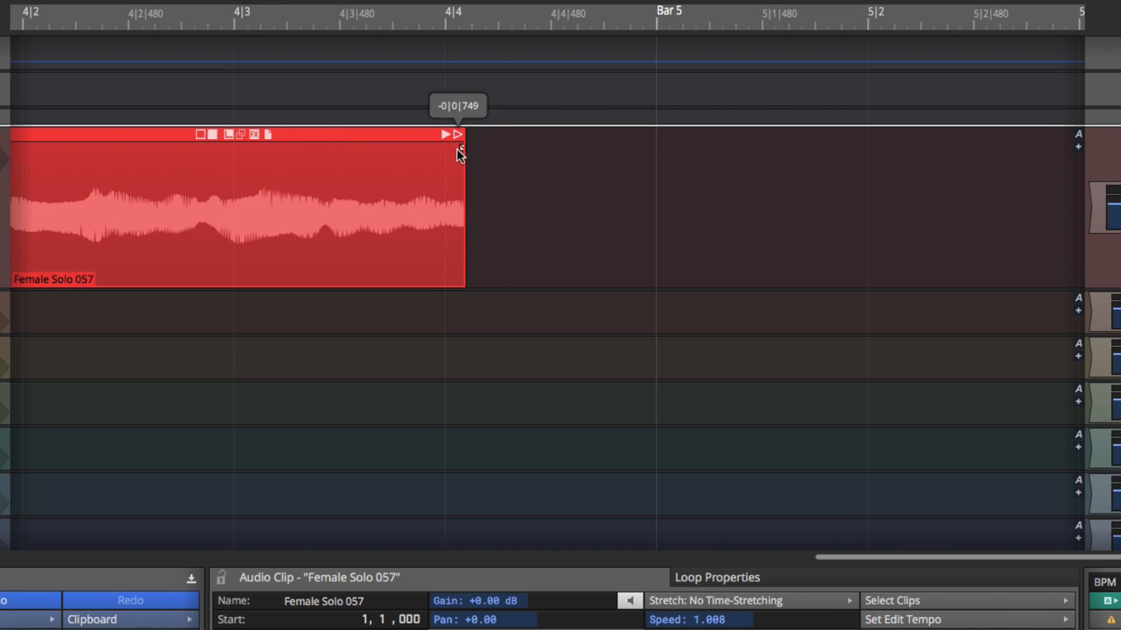
{"action": "left_click_drag", "start_coordinate": [461, 151], "coordinate": [626, 146]}
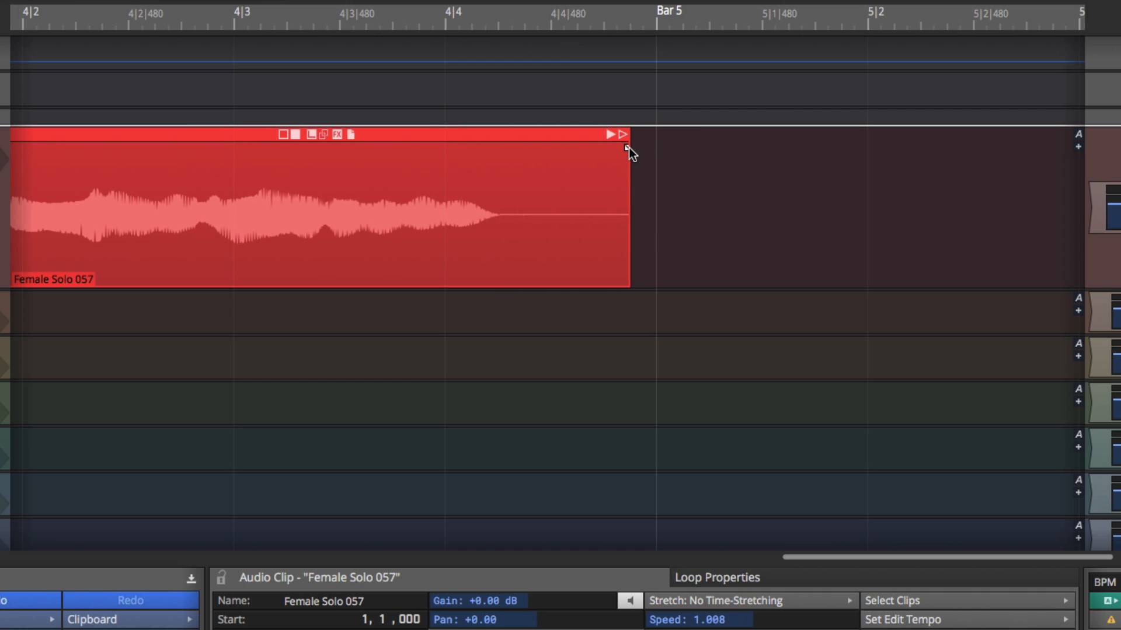
{"action": "mouse_move", "coordinate": [627, 143]}
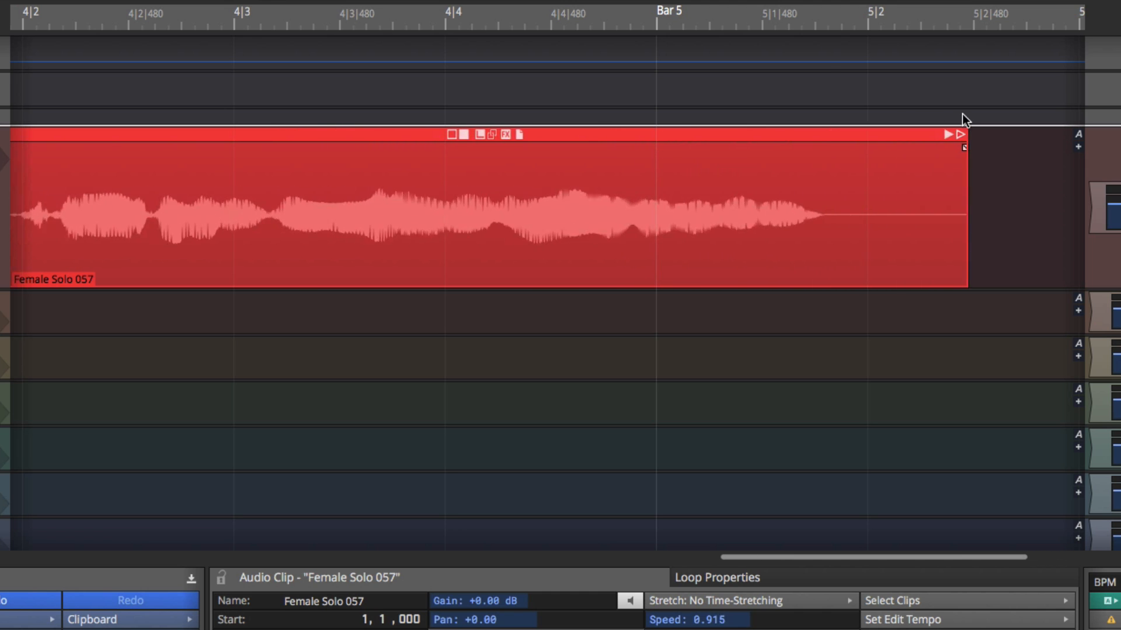
{"action": "left_click_drag", "start_coordinate": [965, 146], "coordinate": [1015, 146]}
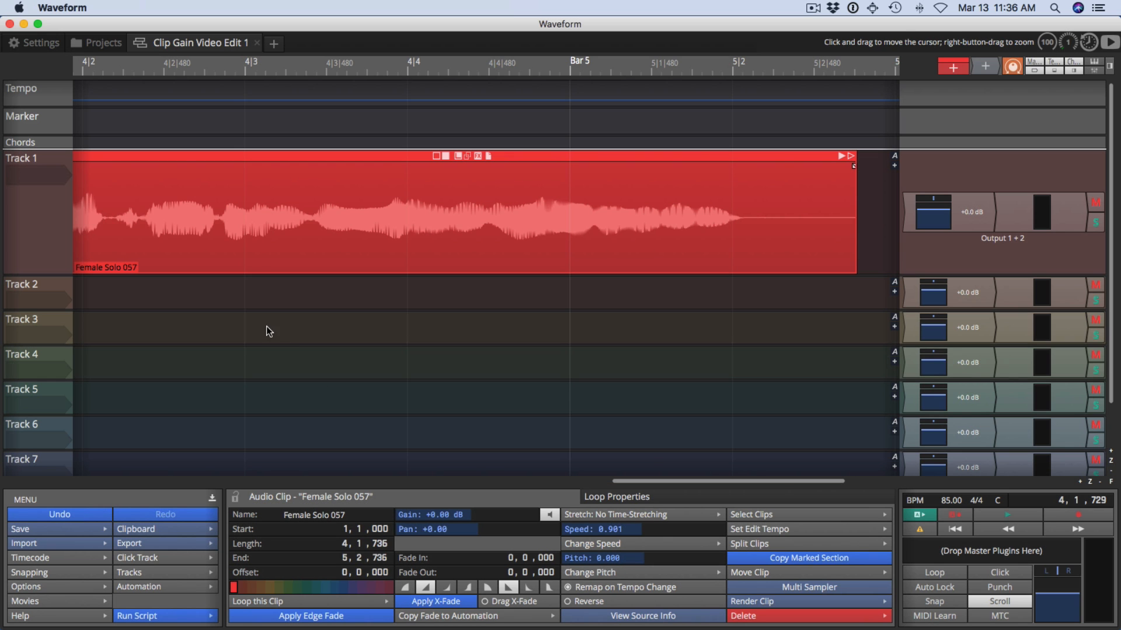
{"action": "mouse_move", "coordinate": [228, 124]}
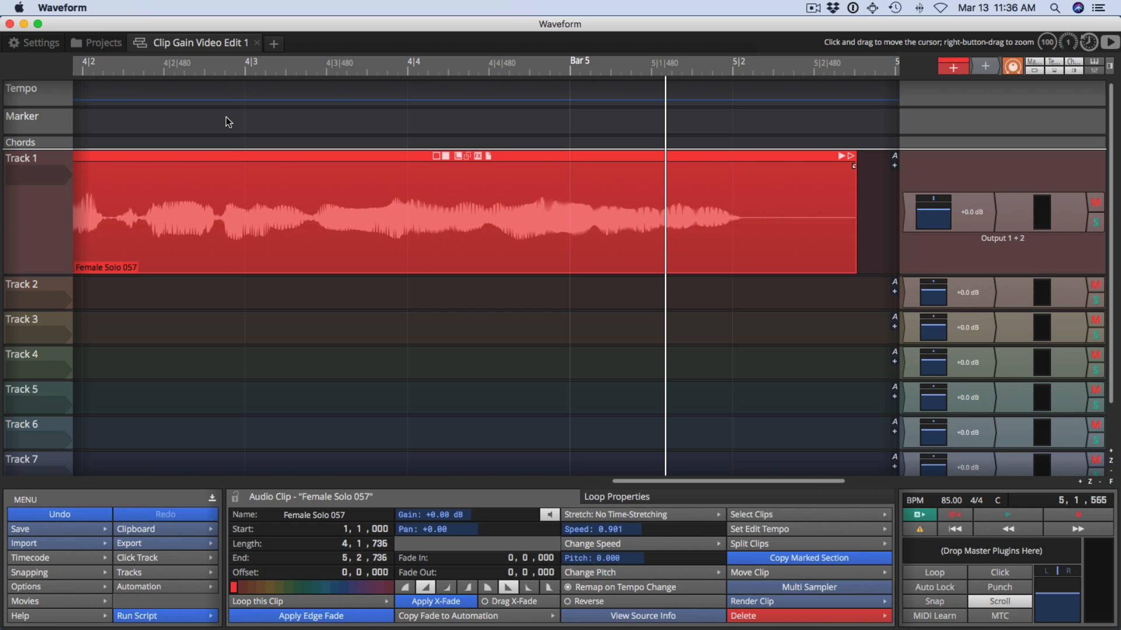
{"action": "mouse_move", "coordinate": [130, 251]}
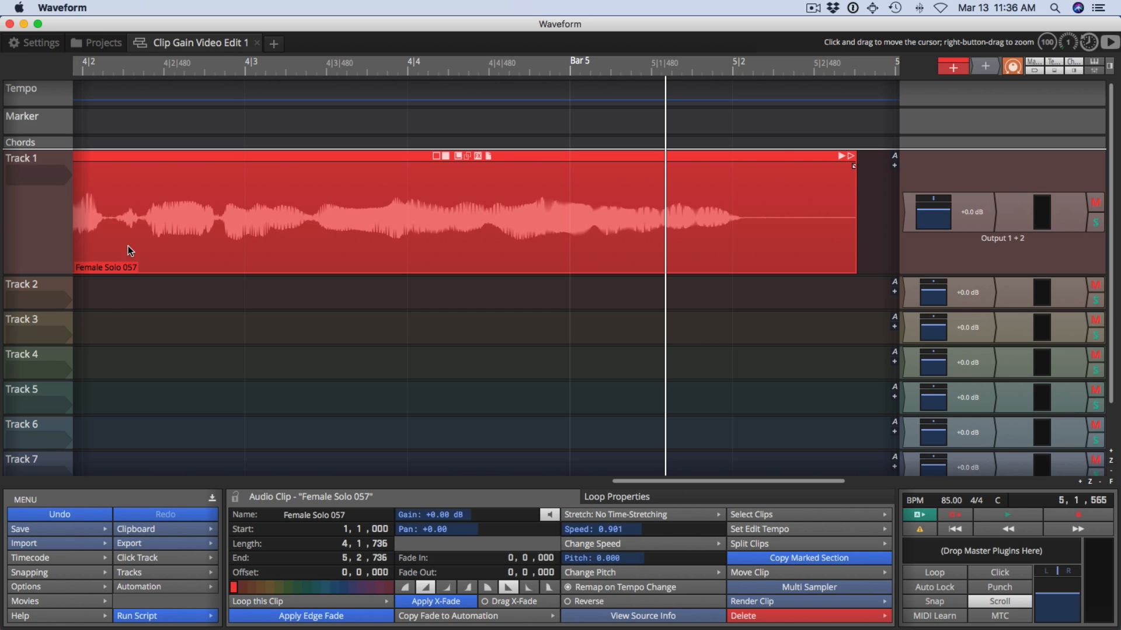
- Undo the stretch so Female Solo 057 returns to speed 1.000, ending before Bar 5
{"action": "left_click", "coordinate": [60, 514]}
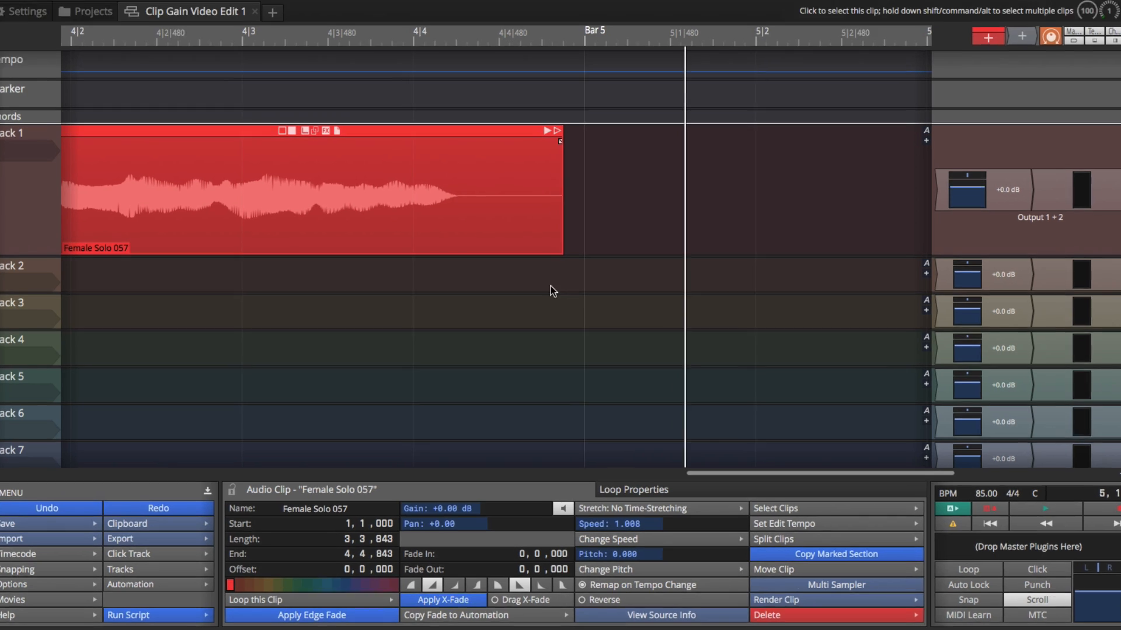
- Set the clip's stretch mode to Elastique (Pro) and drag its speed handle to lengthen it
{"action": "left_click", "coordinate": [658, 508]}
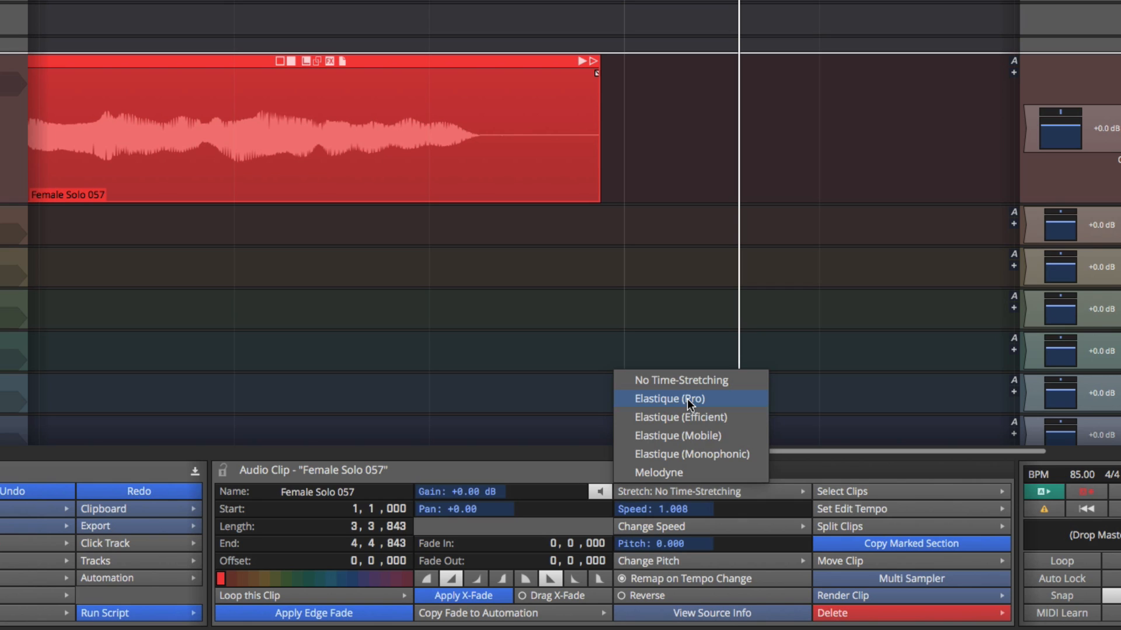
{"action": "left_click", "coordinate": [669, 398]}
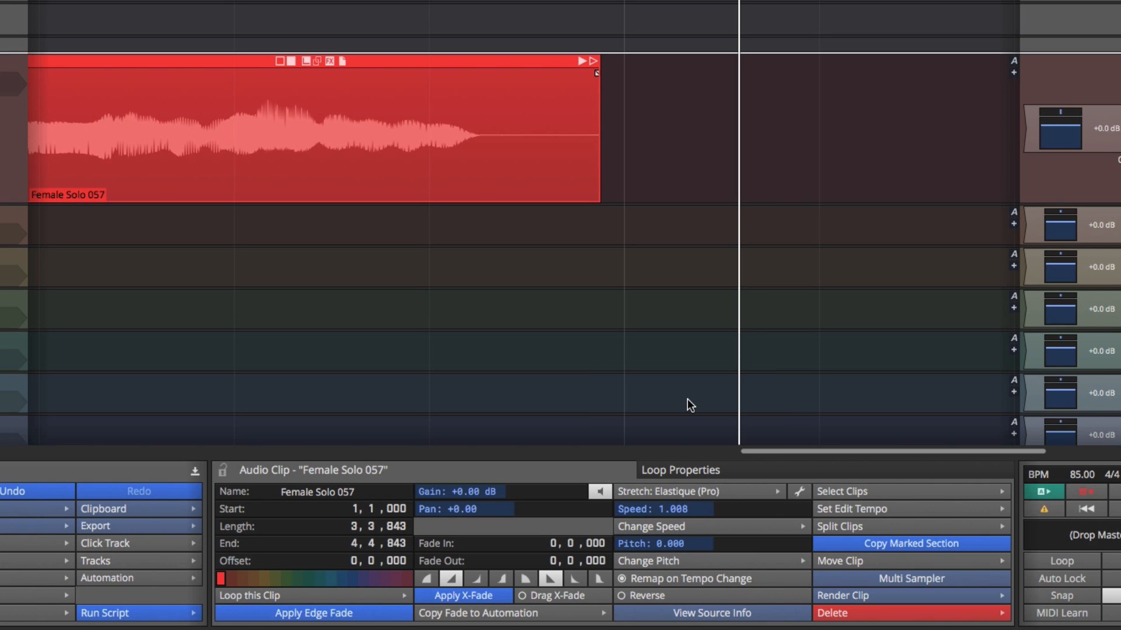
{"action": "mouse_move", "coordinate": [617, 223]}
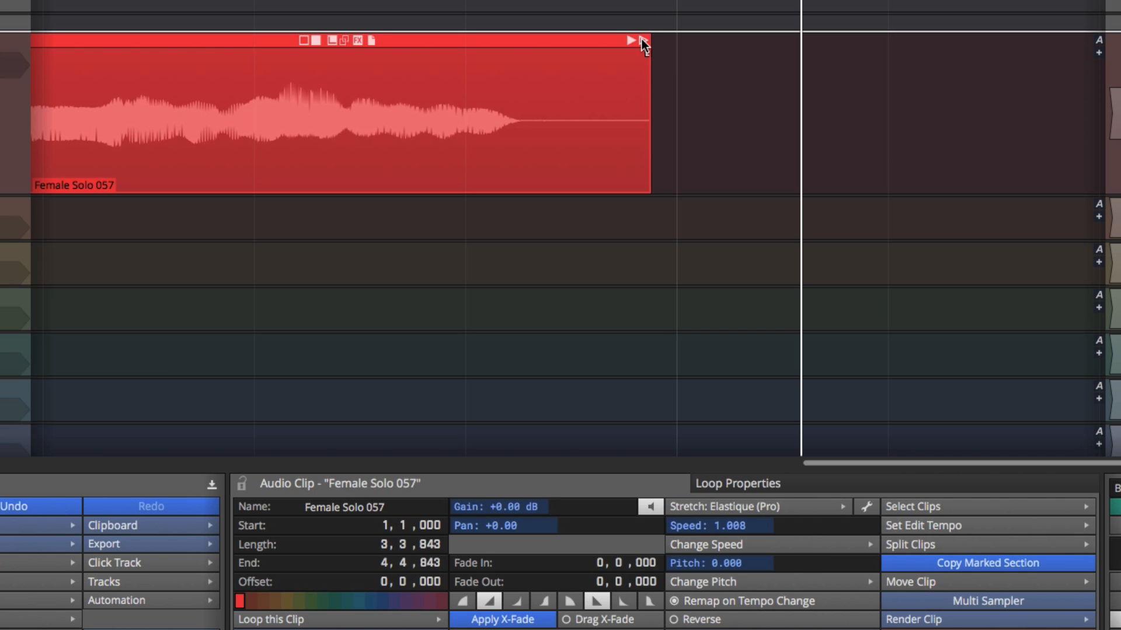
{"action": "left_click_drag", "start_coordinate": [638, 41], "coordinate": [665, 41]}
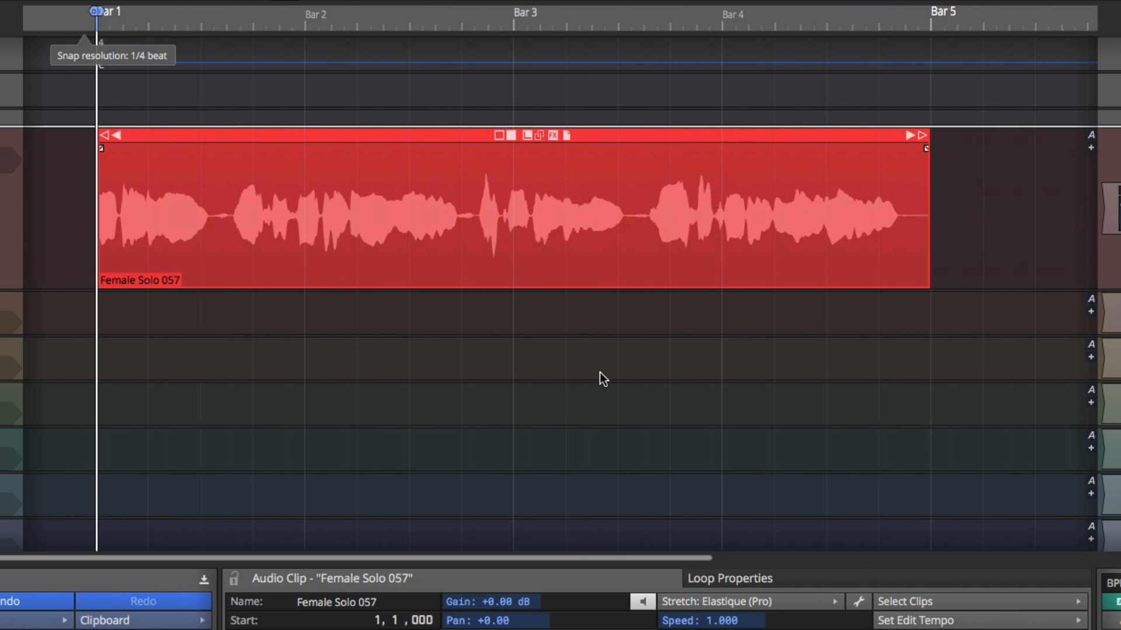
{"action": "mouse_move", "coordinate": [495, 398]}
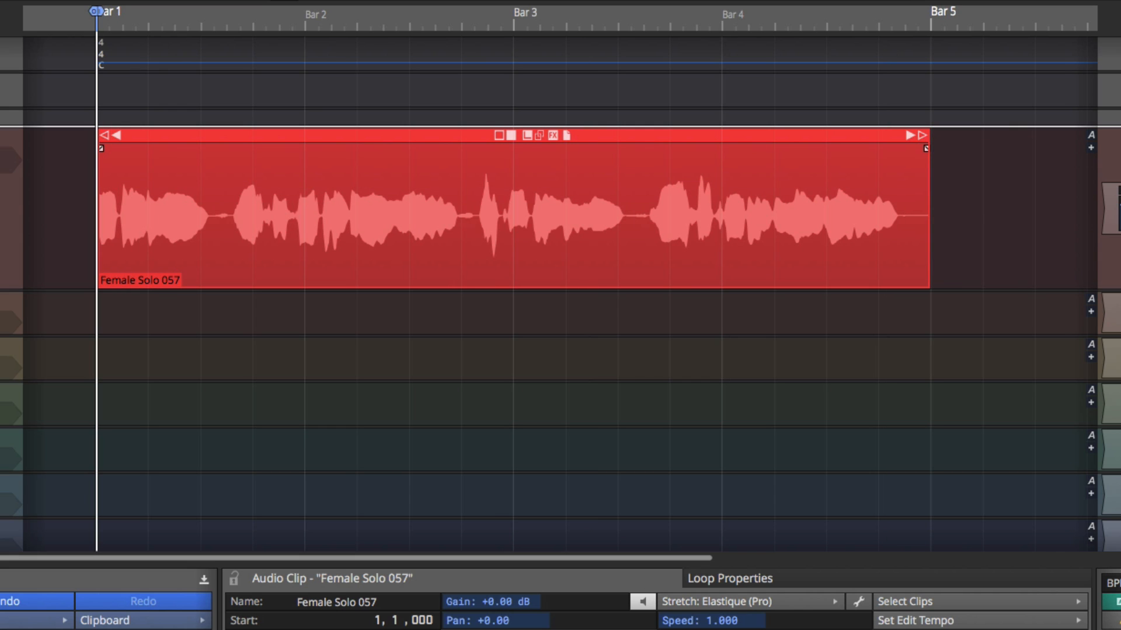
{"action": "left_click", "coordinate": [241, 328]}
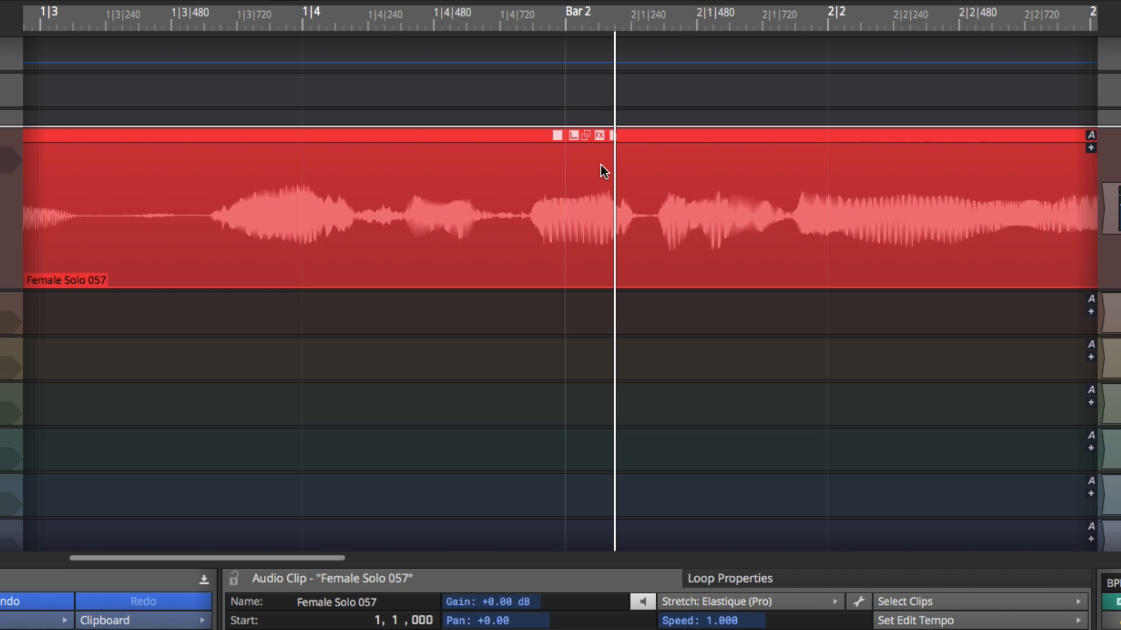
- Add the Time/Pitch Warp Time effect to Female Solo 057 from its FX menu
{"action": "left_click", "coordinate": [599, 136]}
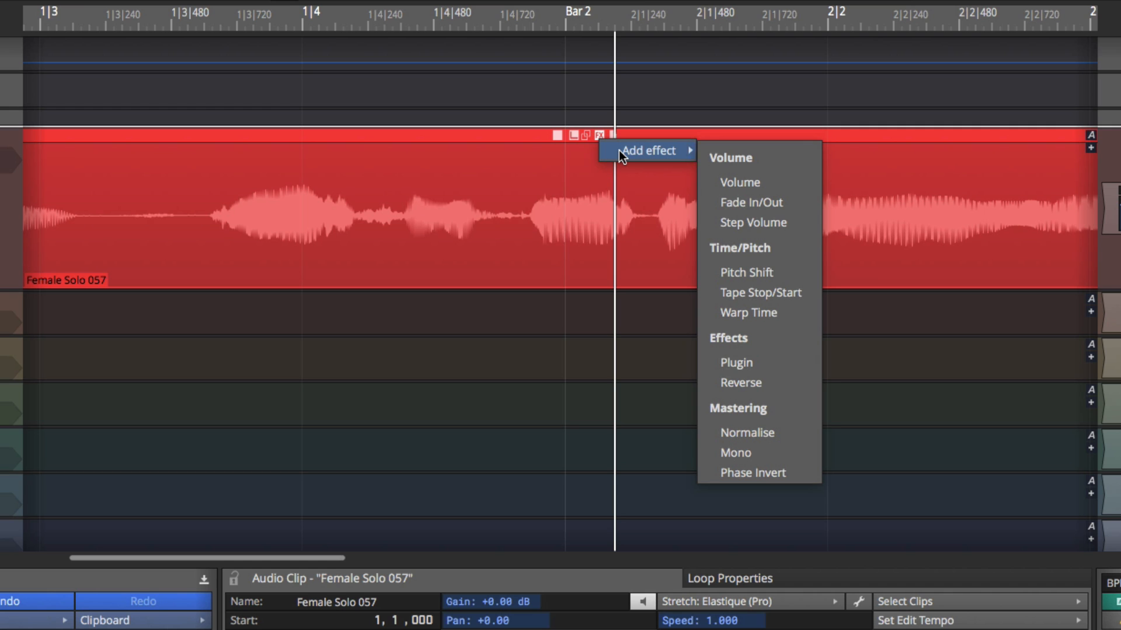
{"action": "mouse_move", "coordinate": [749, 255]}
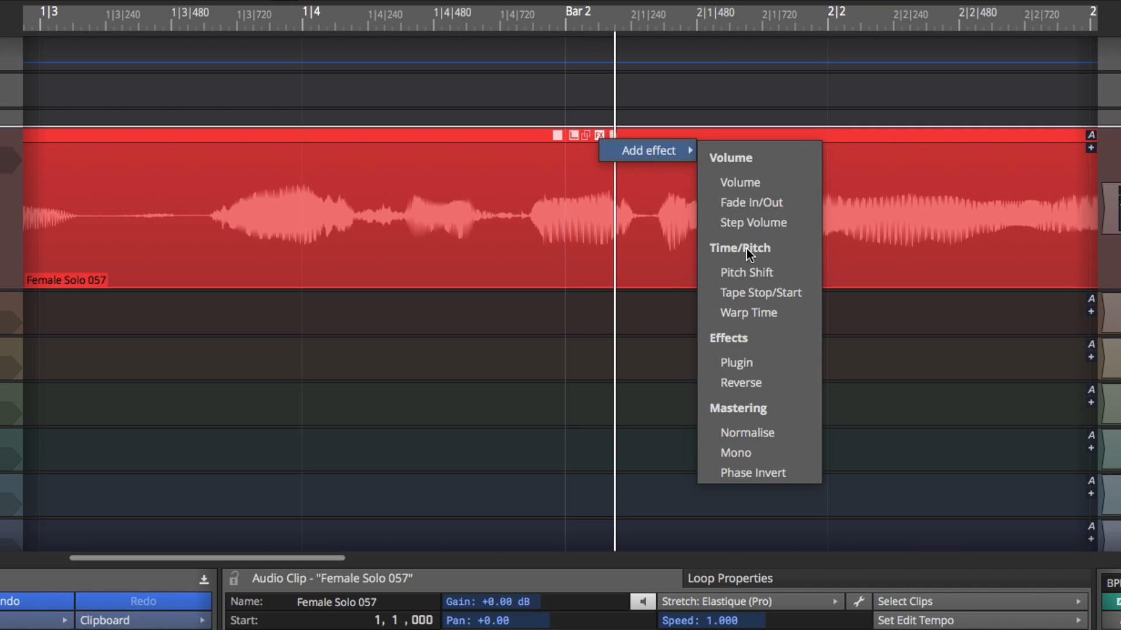
{"action": "mouse_move", "coordinate": [758, 319]}
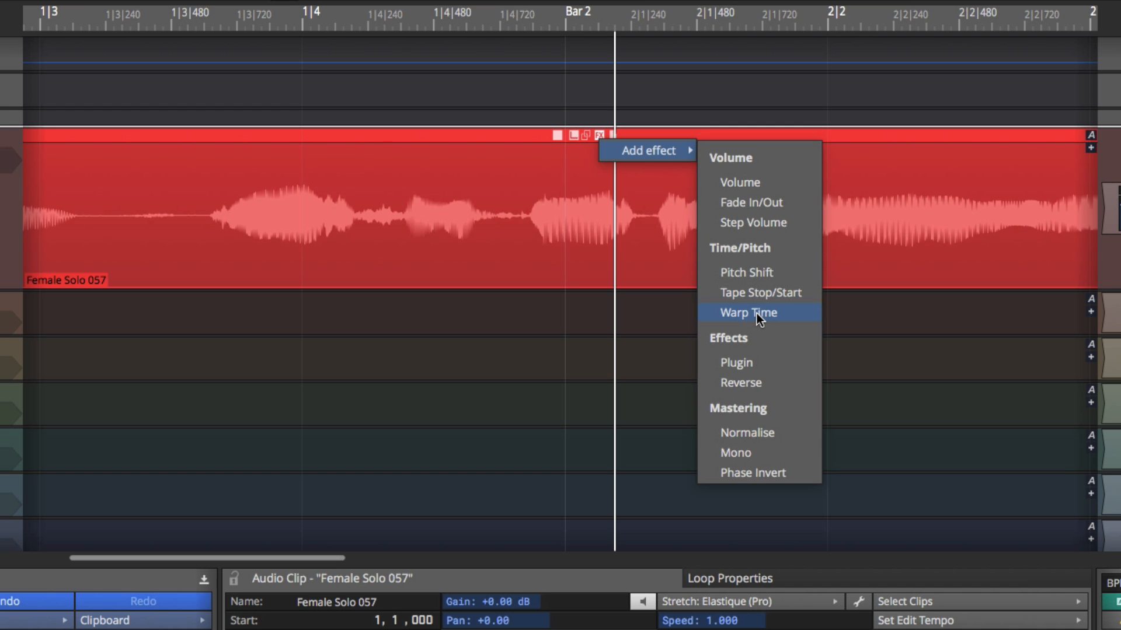
{"action": "left_click", "coordinate": [748, 312]}
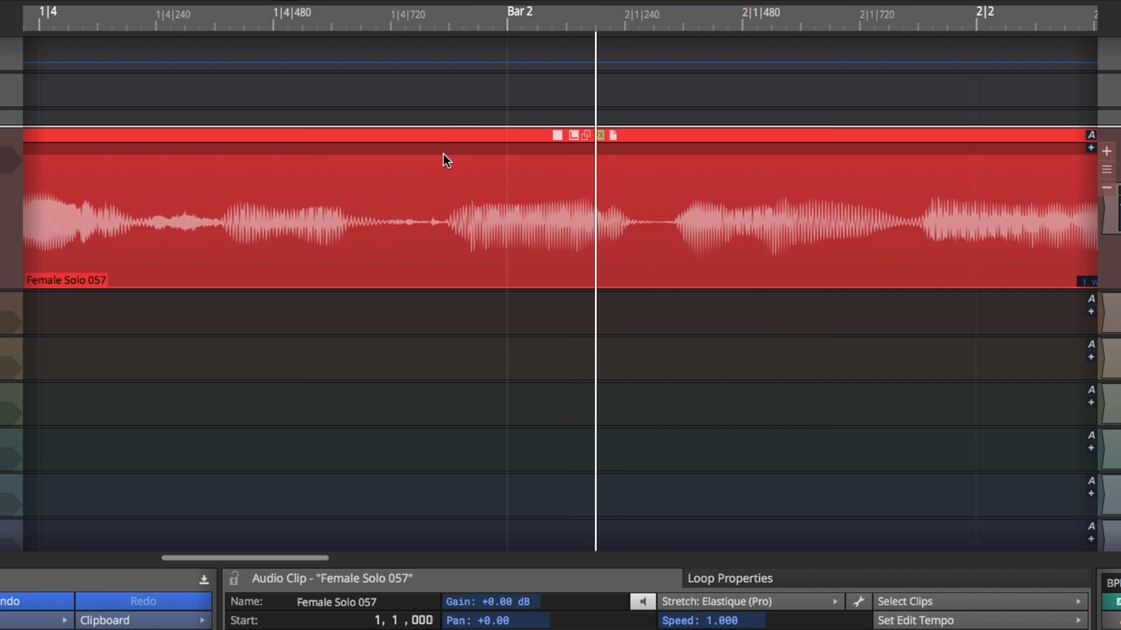
{"action": "mouse_move", "coordinate": [442, 236]}
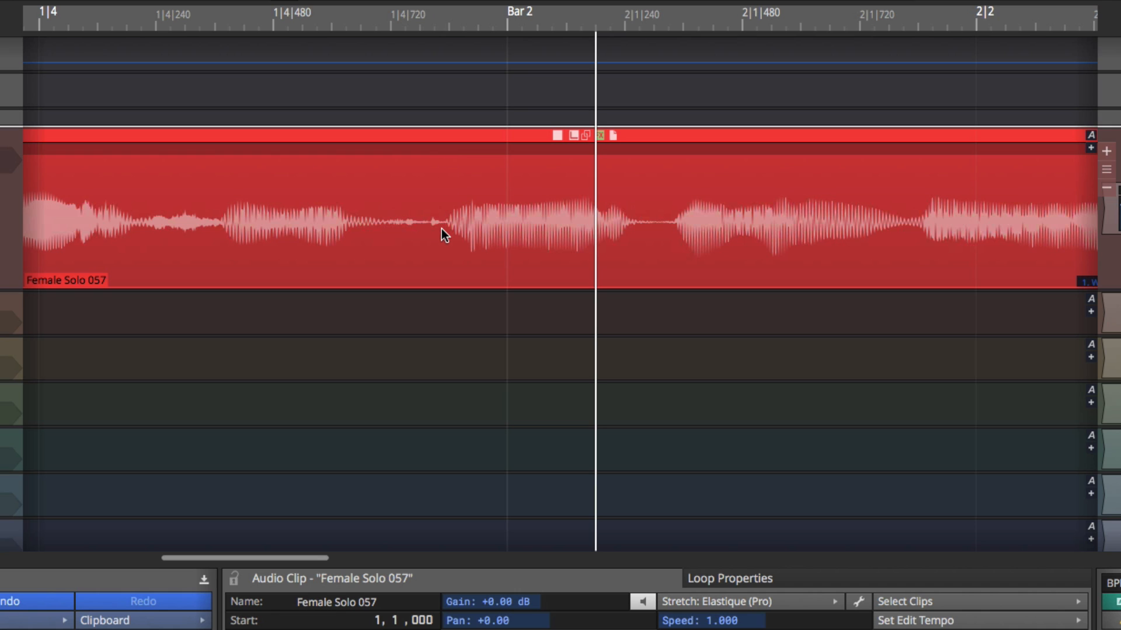
{"action": "mouse_move", "coordinate": [445, 170]}
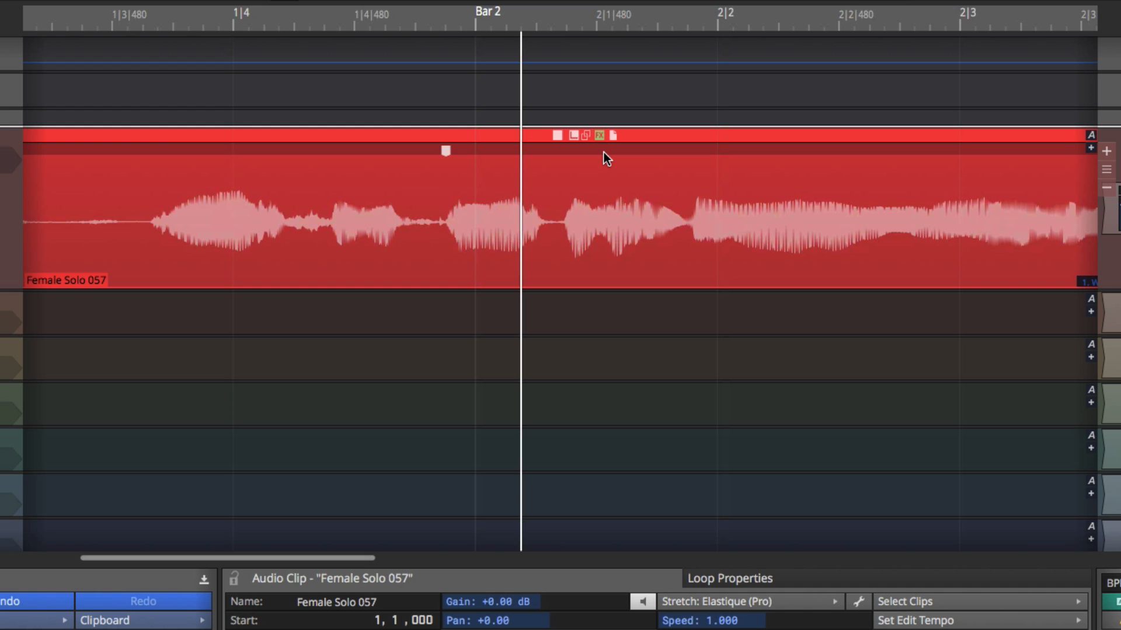
{"action": "mouse_move", "coordinate": [478, 190]}
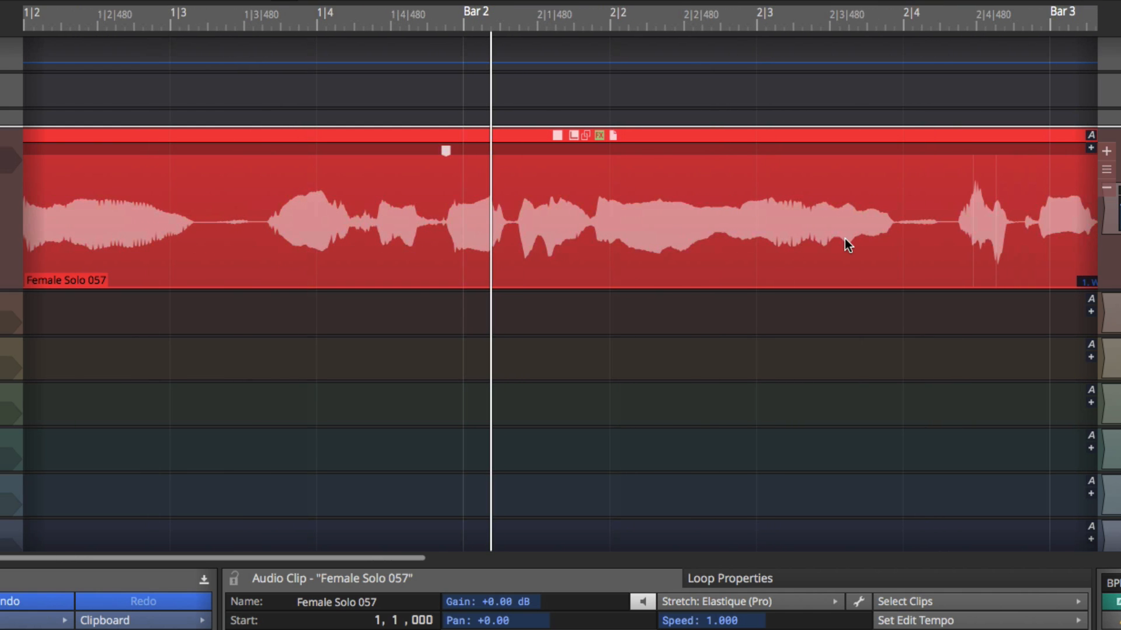
{"action": "mouse_move", "coordinate": [960, 201]}
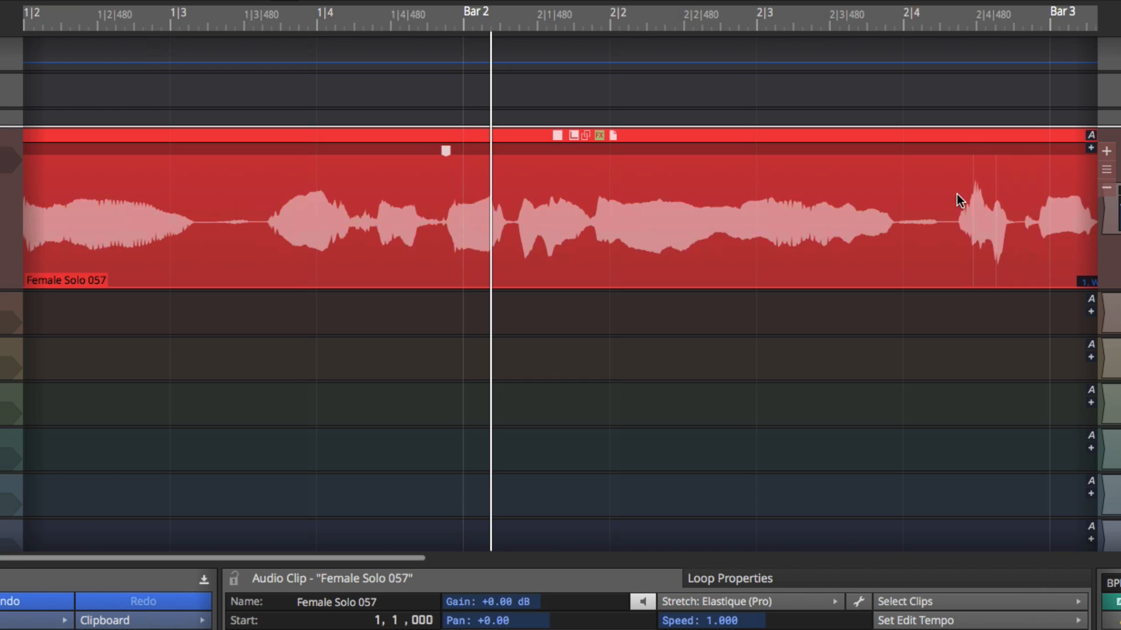
{"action": "mouse_move", "coordinate": [961, 157]}
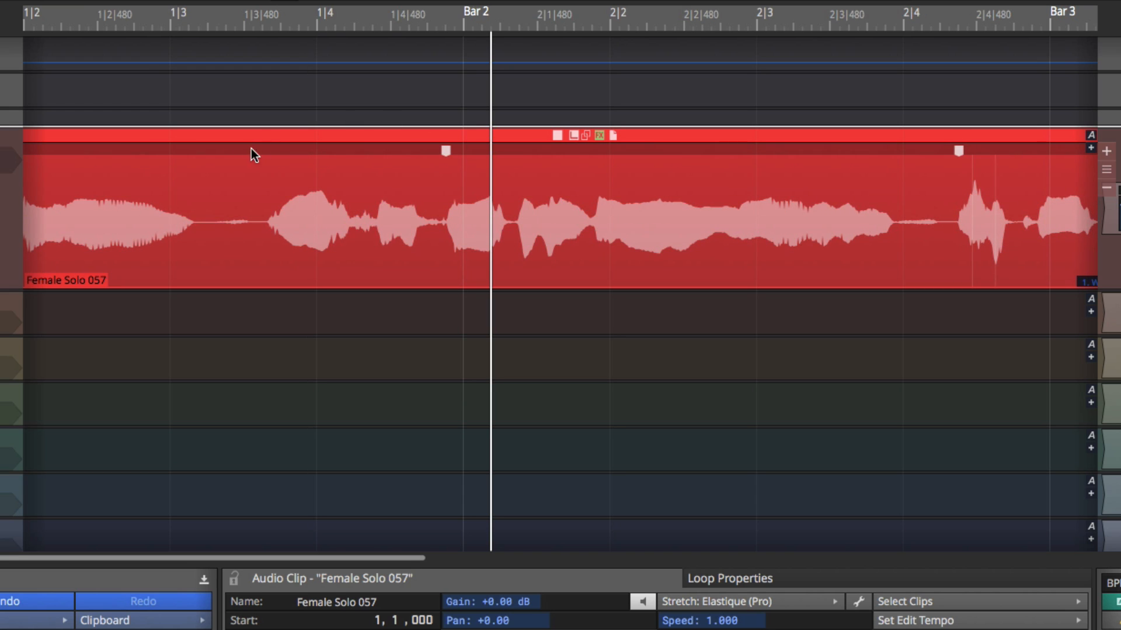
{"action": "mouse_move", "coordinate": [266, 152]}
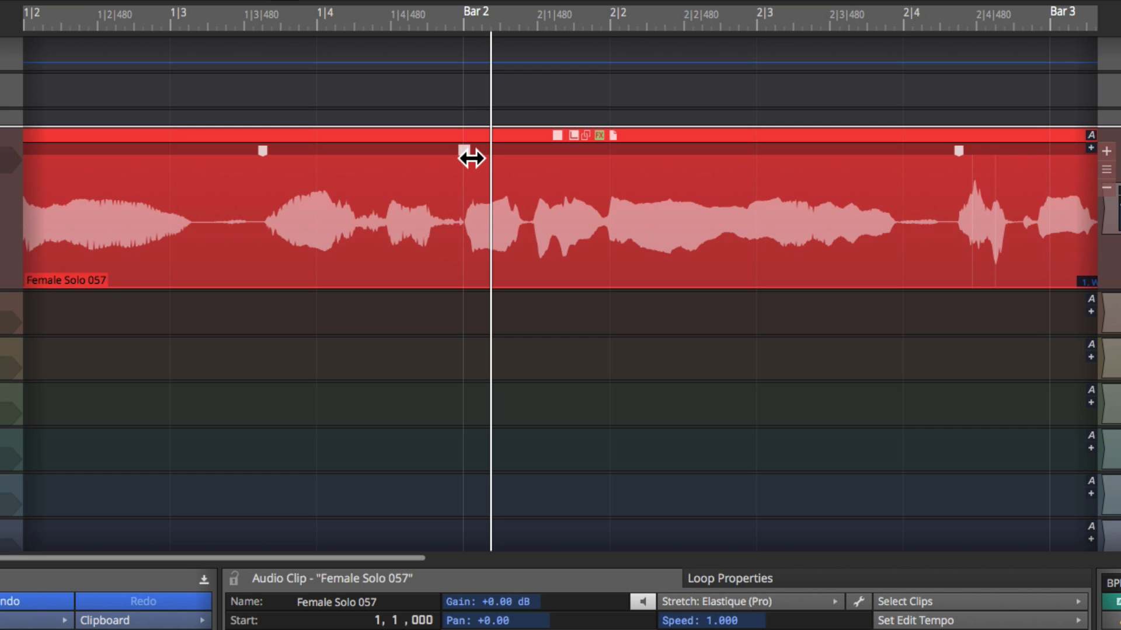
{"action": "mouse_move", "coordinate": [935, 204]}
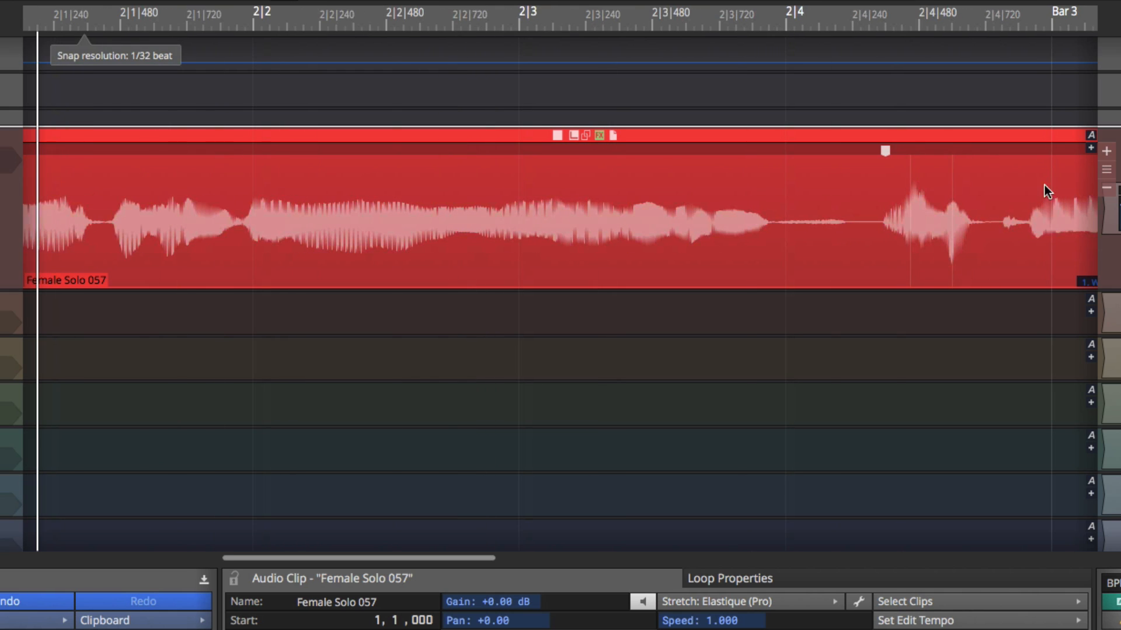
{"action": "mouse_move", "coordinate": [1028, 228]}
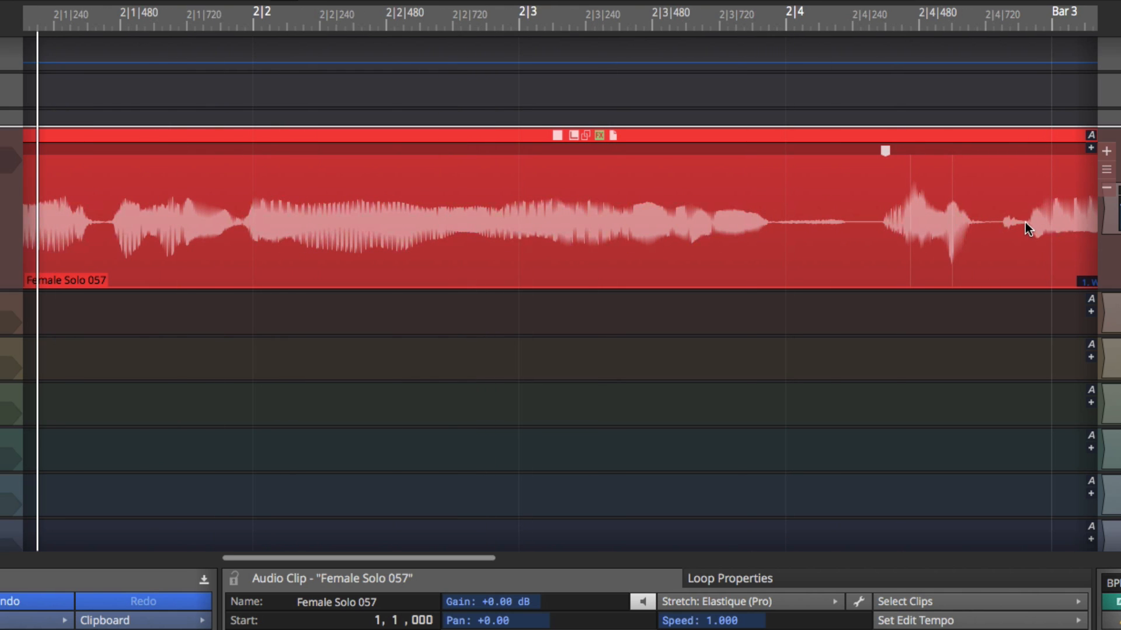
{"action": "mouse_move", "coordinate": [1027, 154]}
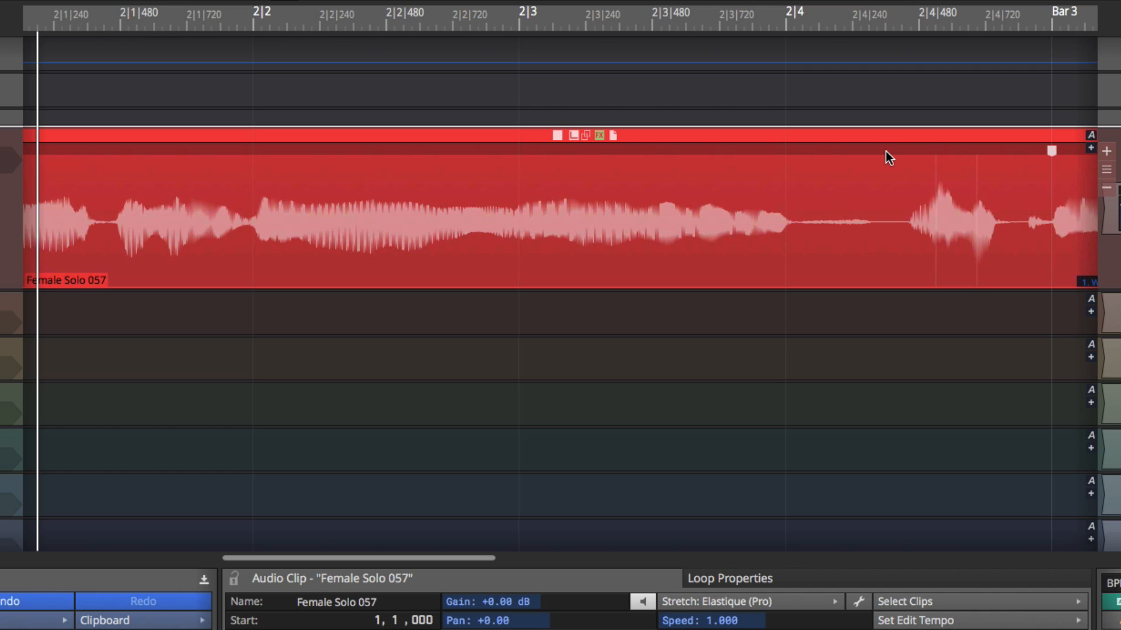
{"action": "mouse_move", "coordinate": [821, 156]}
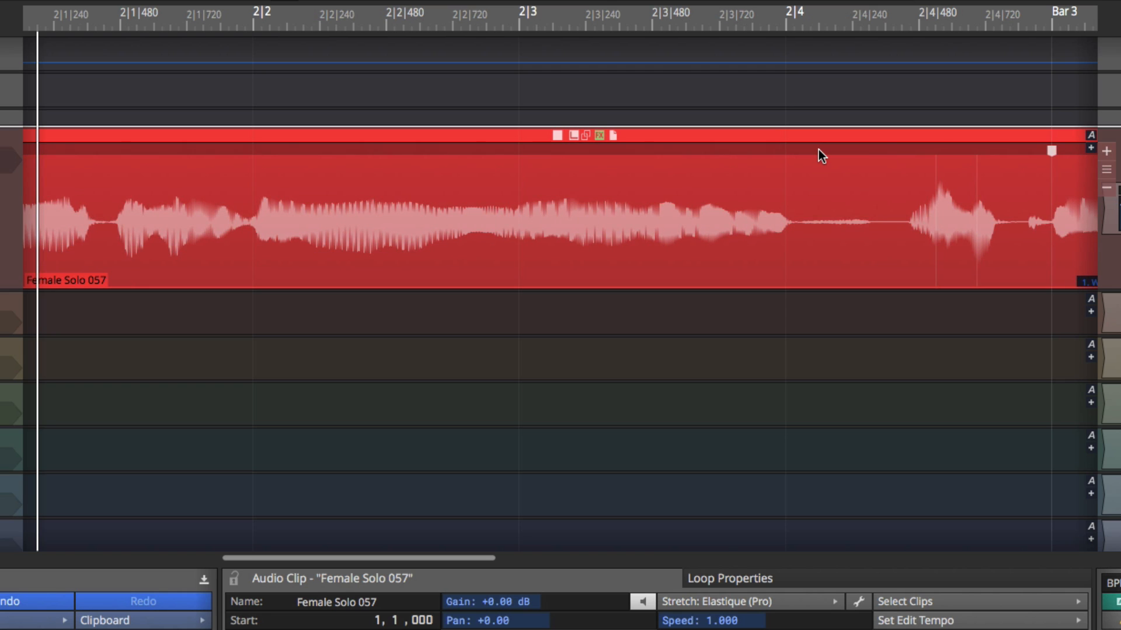
- Remove all warp markers from Female Solo 057 via a marker's right-click menu
{"action": "right_click", "coordinate": [818, 154]}
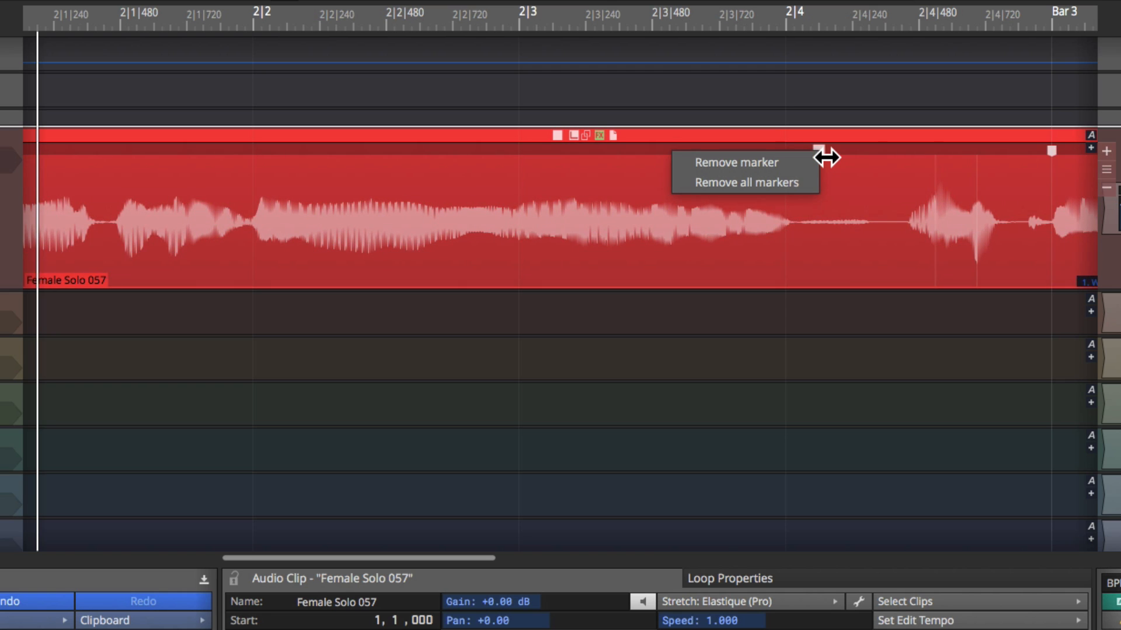
{"action": "mouse_move", "coordinate": [763, 187]}
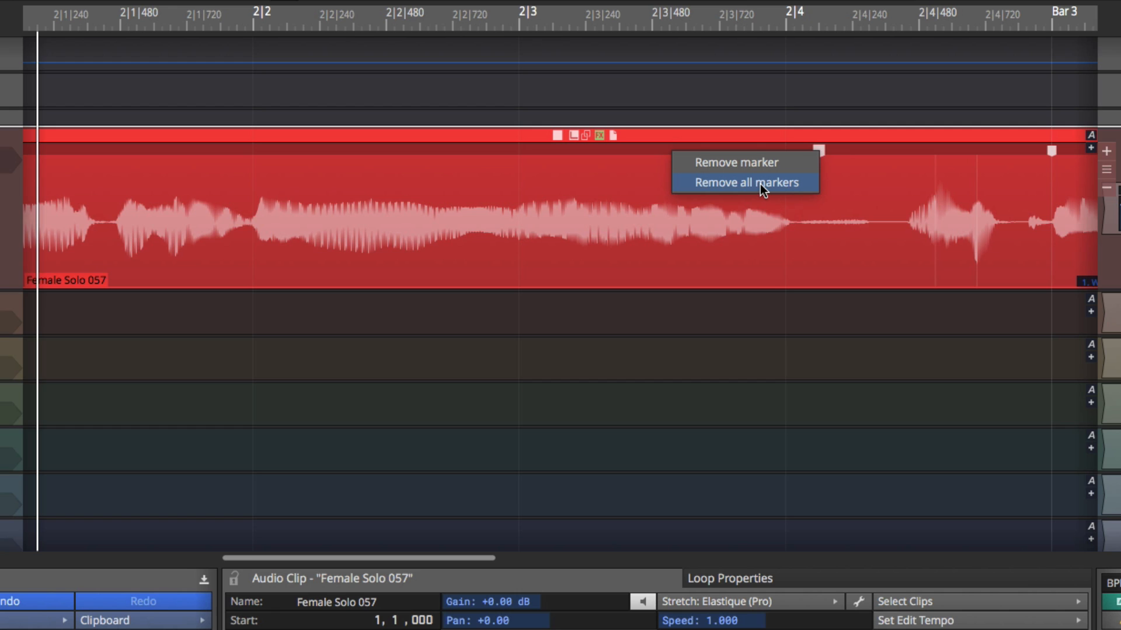
{"action": "mouse_move", "coordinate": [758, 189]}
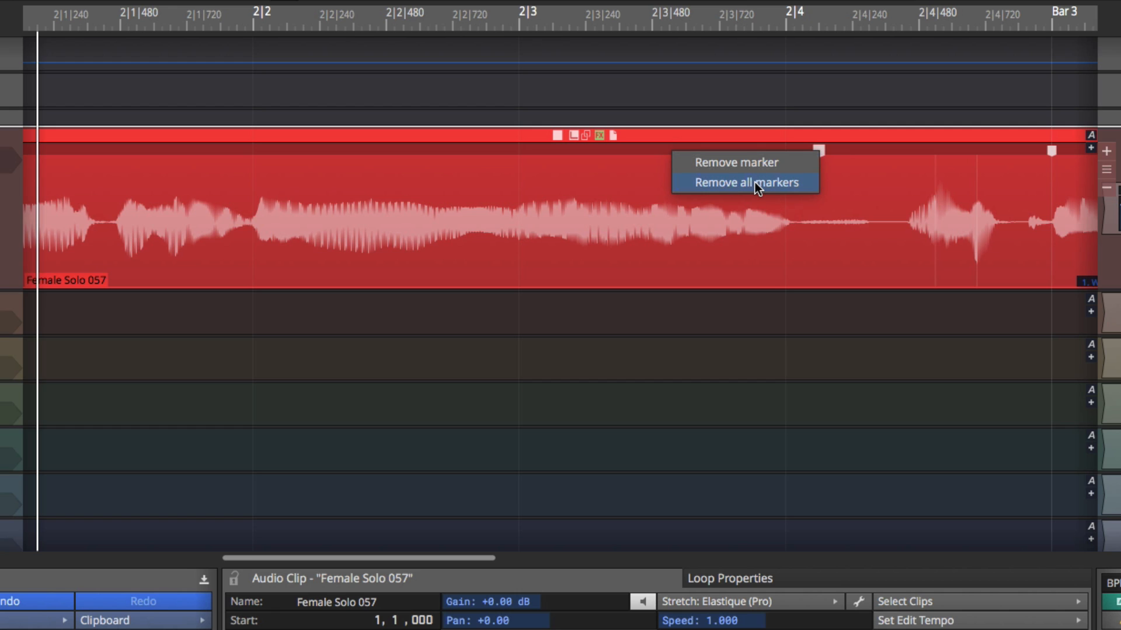
{"action": "left_click", "coordinate": [744, 182]}
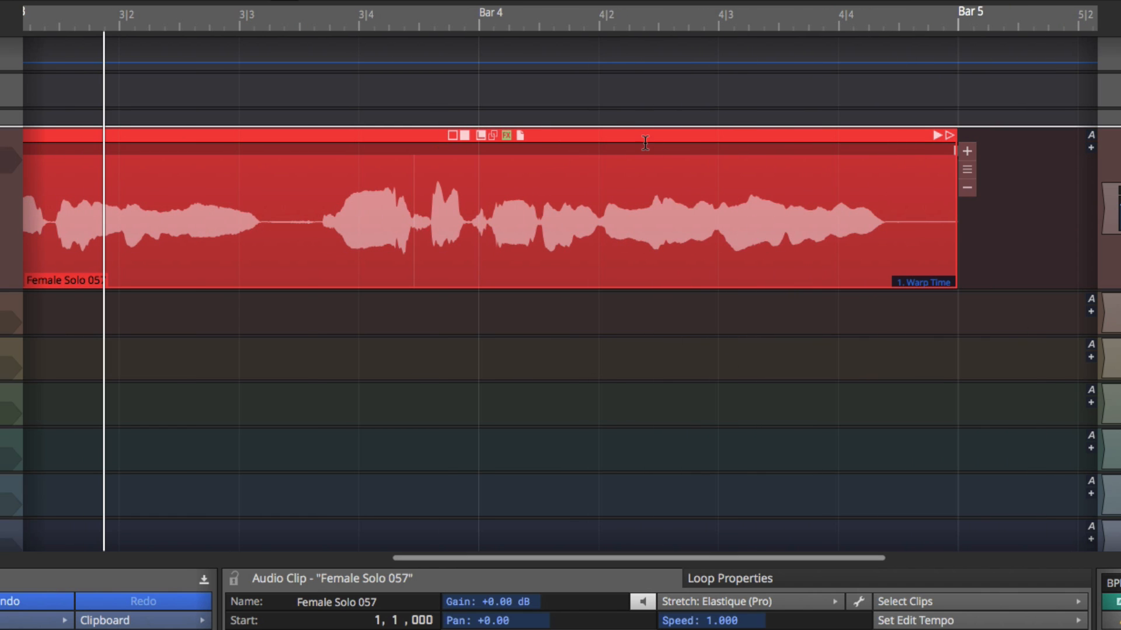
{"action": "mouse_move", "coordinate": [868, 220]}
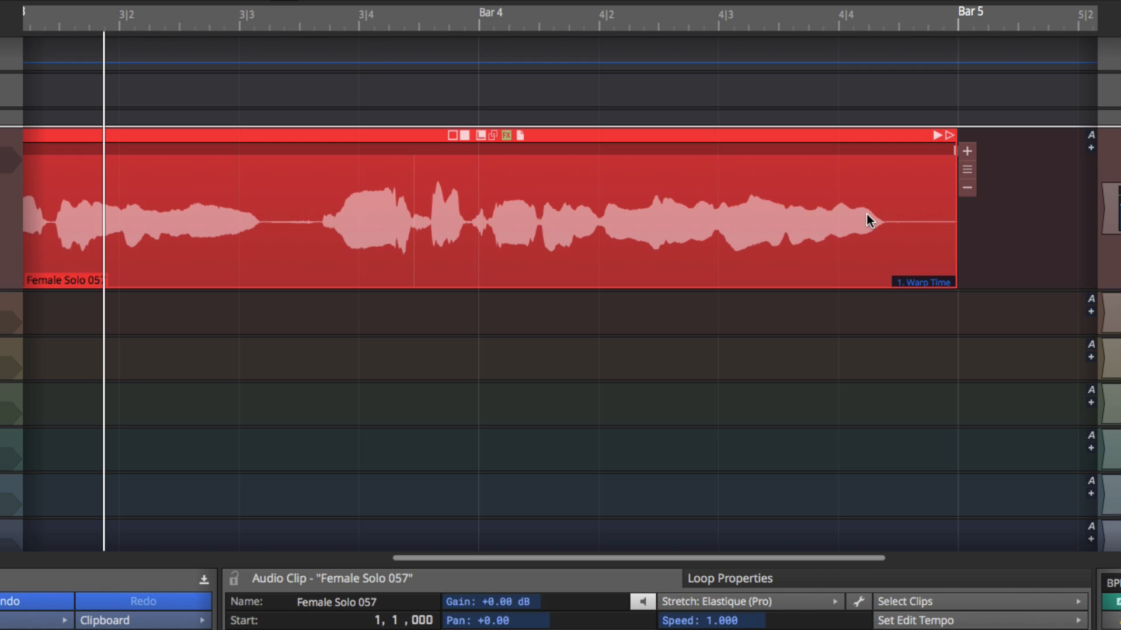
{"action": "mouse_move", "coordinate": [890, 189]}
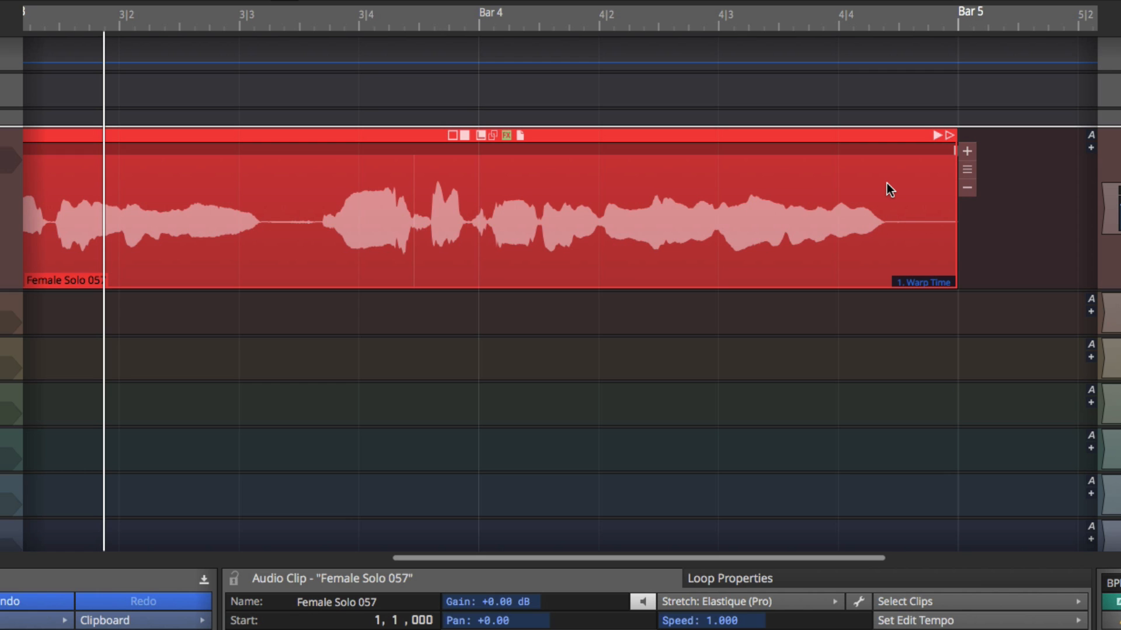
{"action": "mouse_move", "coordinate": [497, 181]}
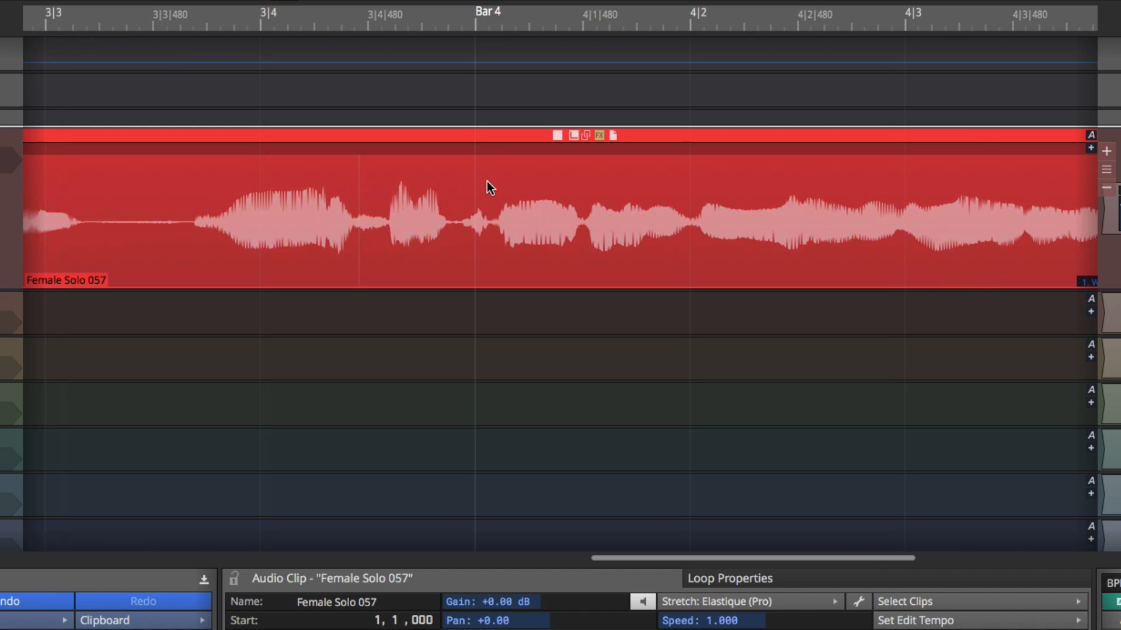
{"action": "mouse_move", "coordinate": [499, 155]}
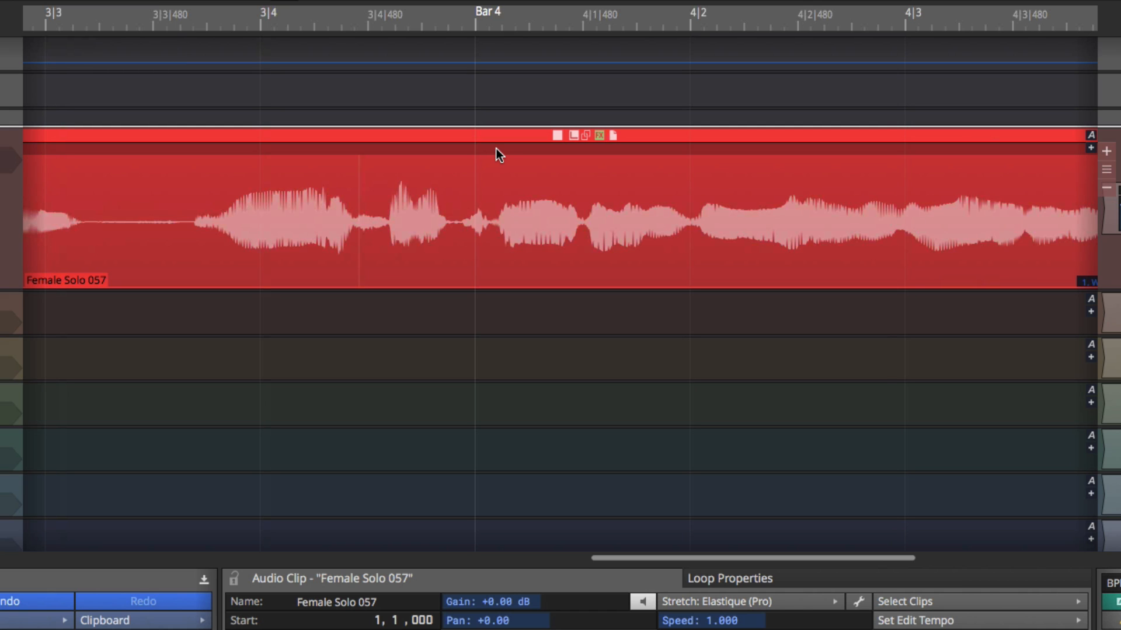
{"action": "mouse_move", "coordinate": [692, 154]}
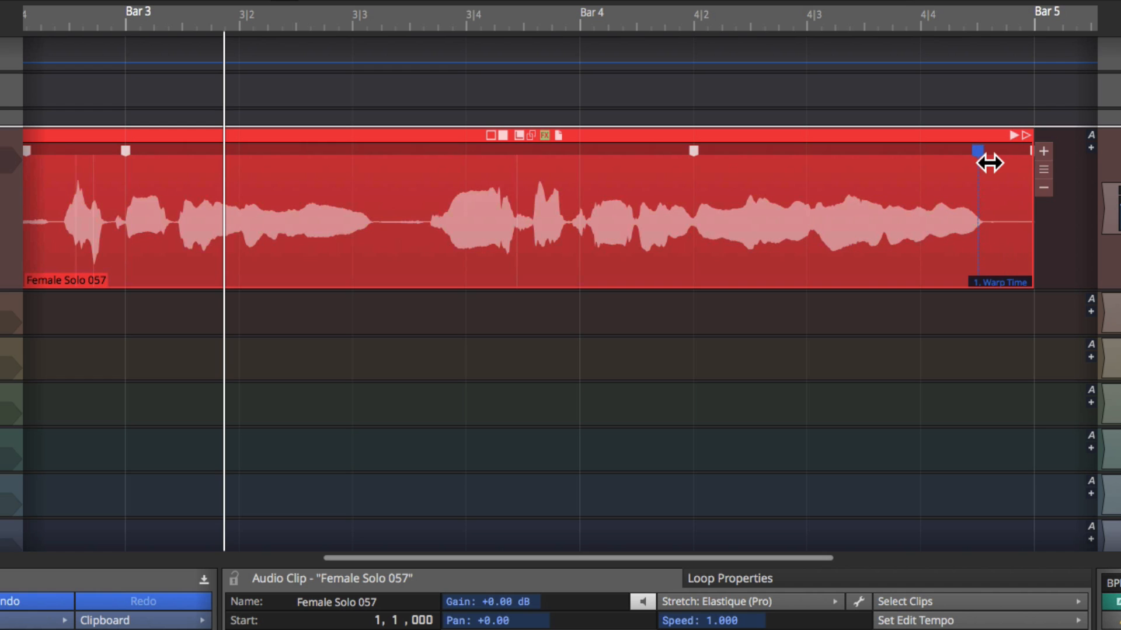
- Drag the last warp marker to pull the final vocal phrase earlier, before Bar 5
{"action": "left_click_drag", "start_coordinate": [977, 150], "coordinate": [1021, 151]}
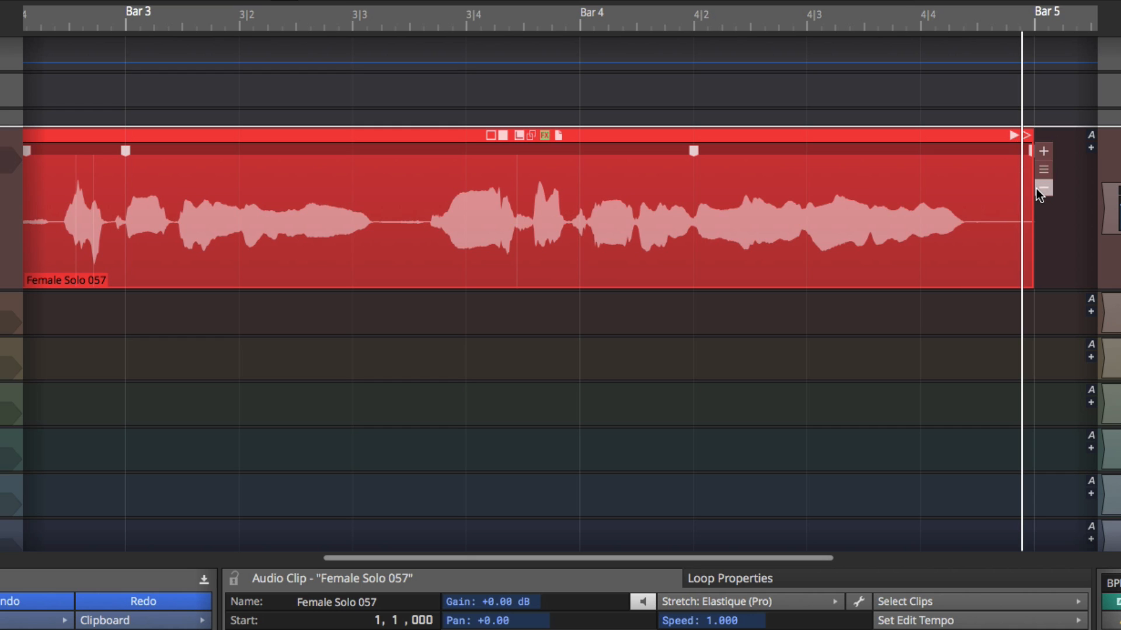
{"action": "mouse_move", "coordinate": [1047, 172]}
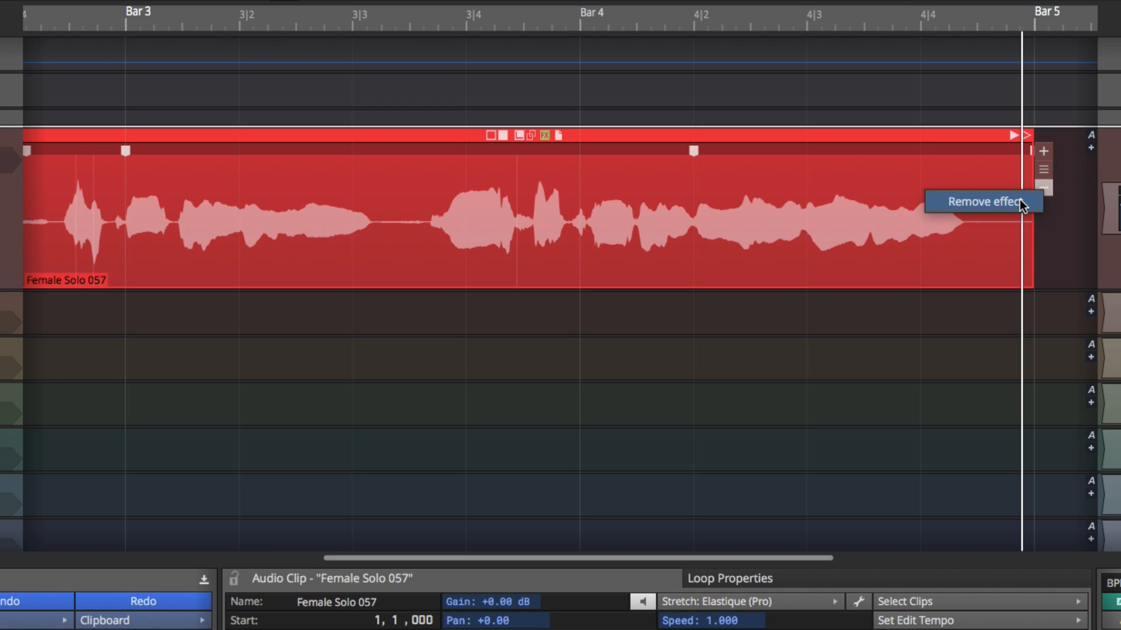
- Remove the Warp Time effect from Female Solo 057's clip layer stack
{"action": "left_click", "coordinate": [982, 201]}
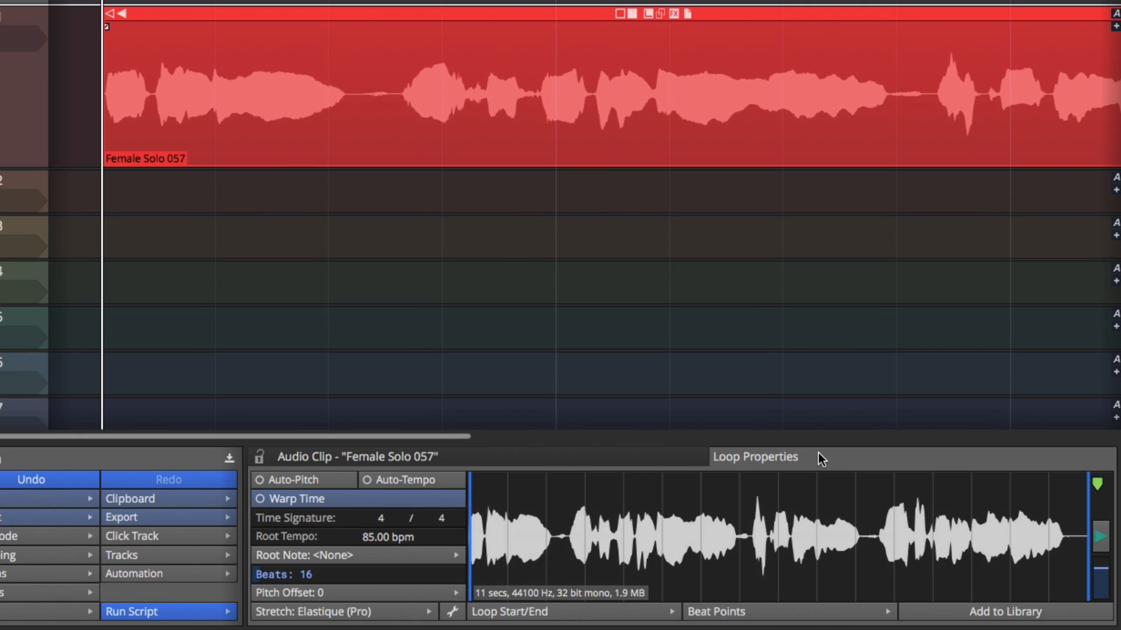
{"action": "mouse_move", "coordinate": [664, 576]}
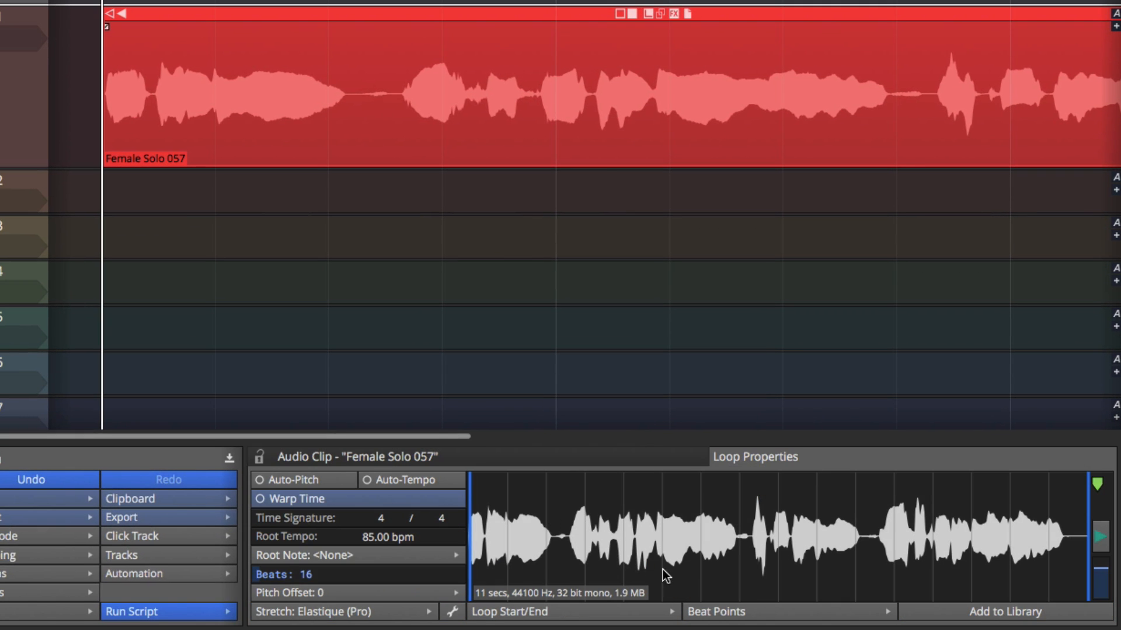